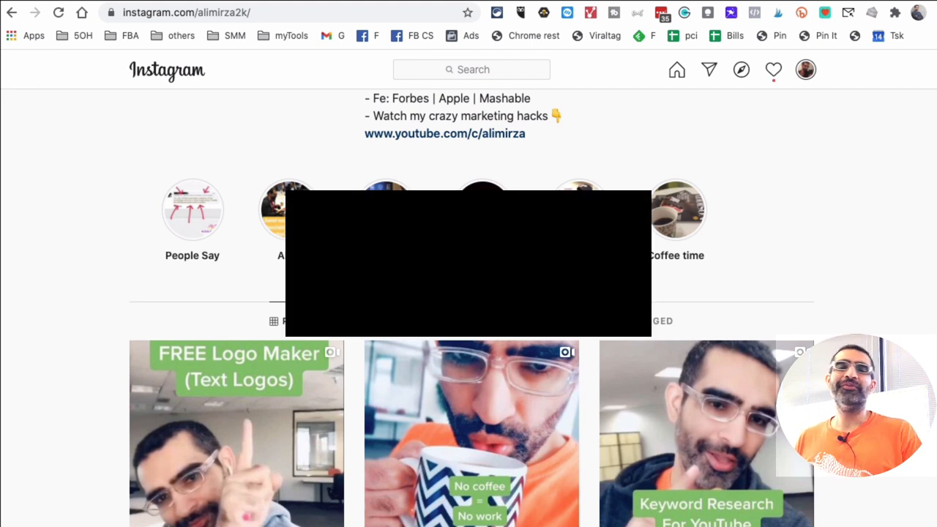
# Browse the Instagram profile and switch to its Reels collection
pyautogui.click(437, 266)
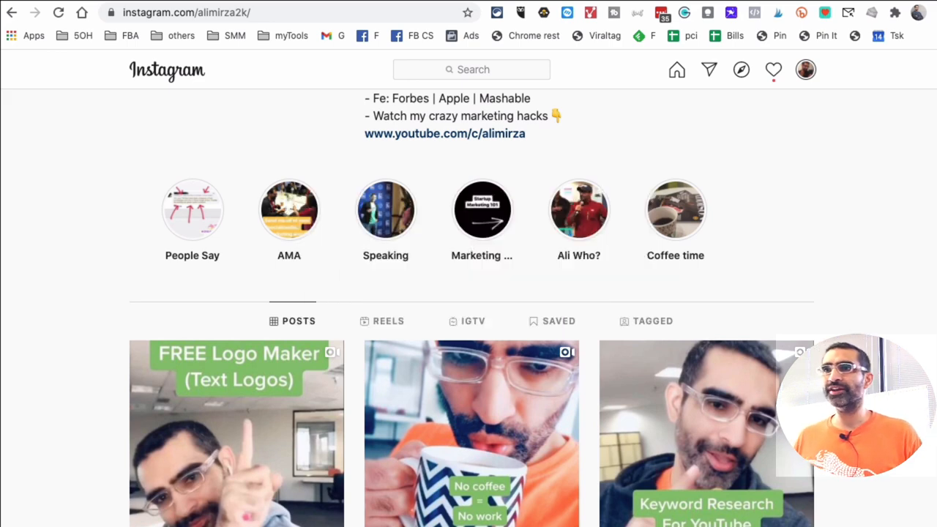
pyautogui.scroll(3)
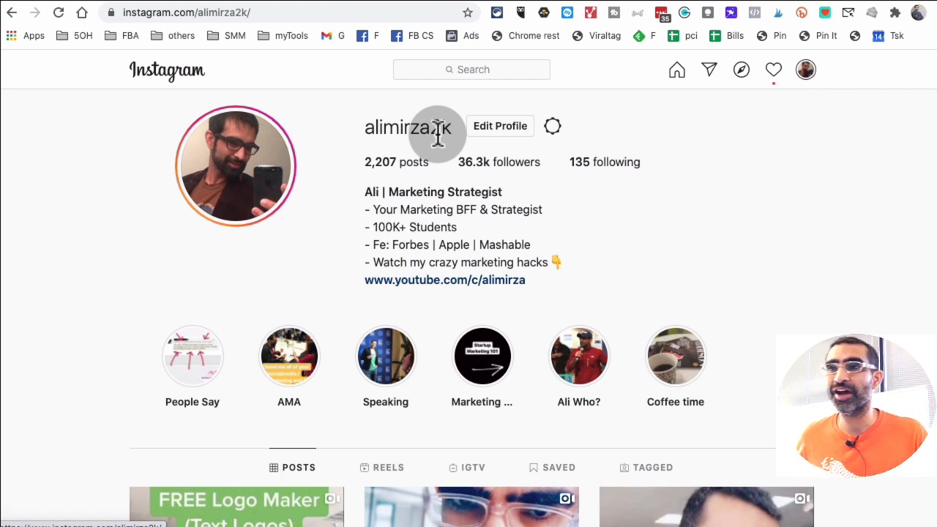
pyautogui.moveTo(583, 176)
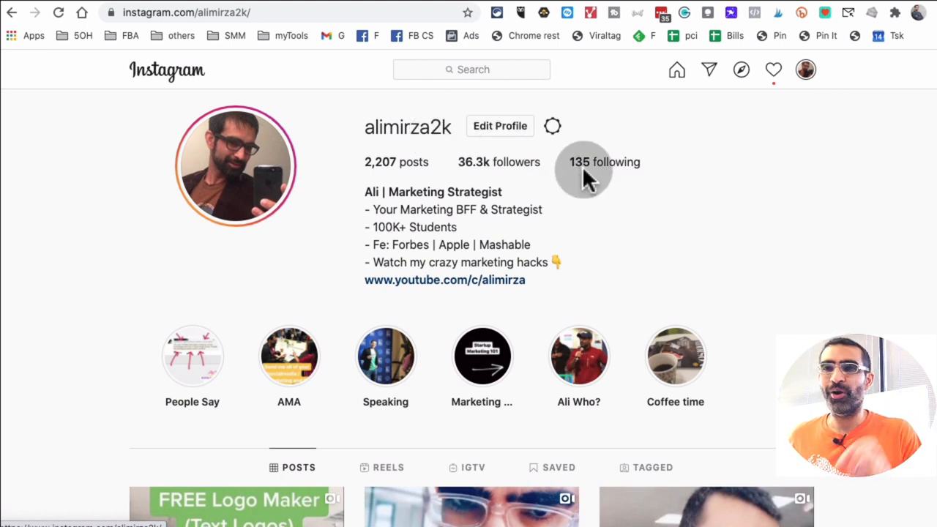
pyautogui.moveTo(271, 144)
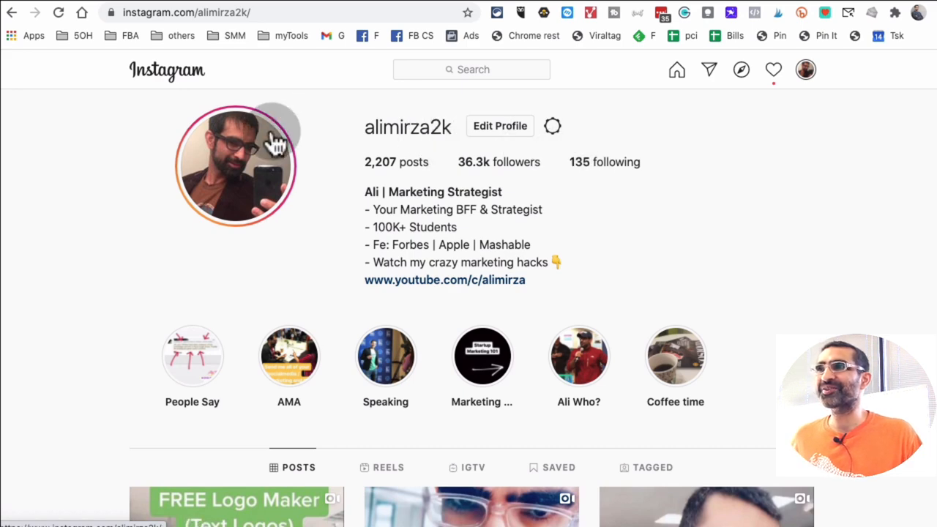
pyautogui.scroll(-3)
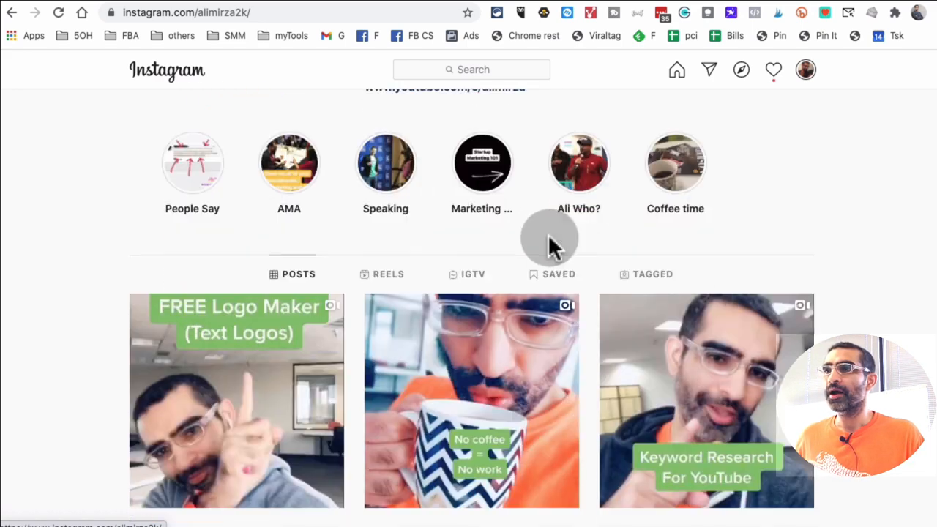
pyautogui.scroll(-3)
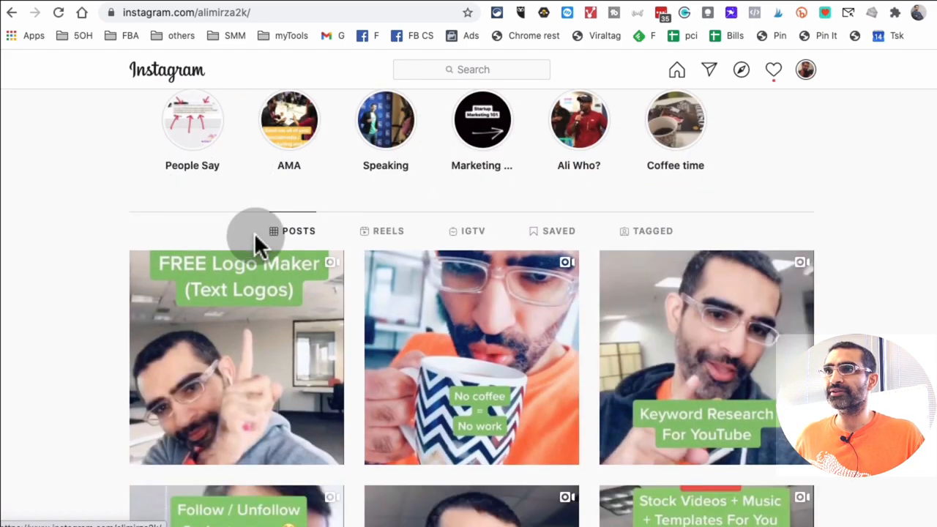
pyautogui.moveTo(417, 222)
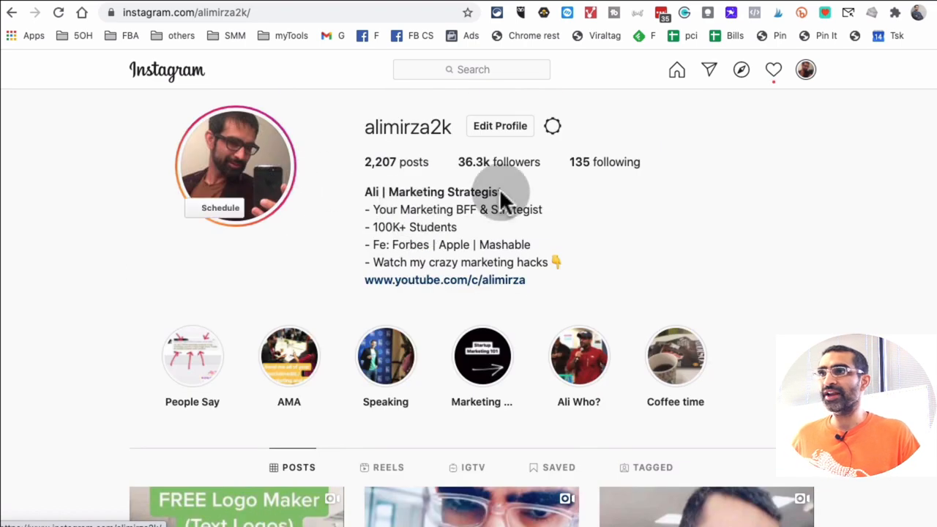
pyautogui.scroll(-3)
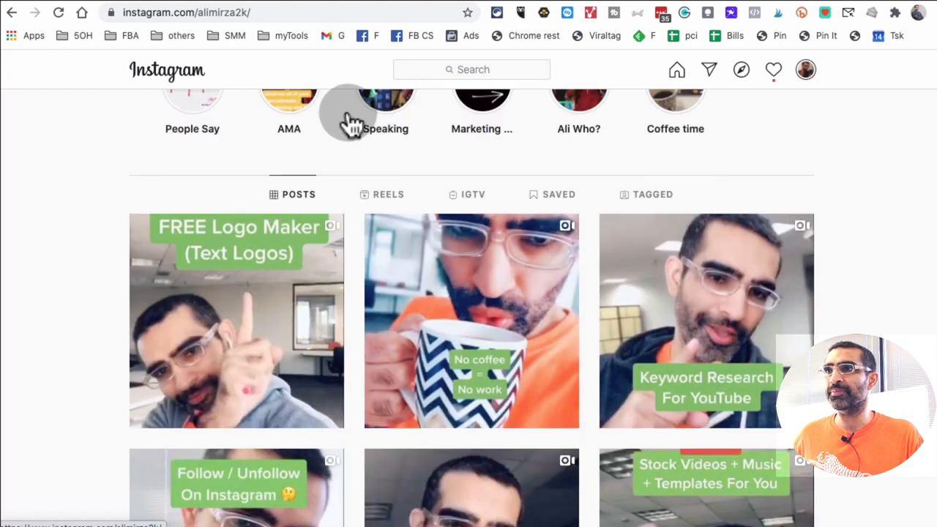
pyautogui.click(390, 194)
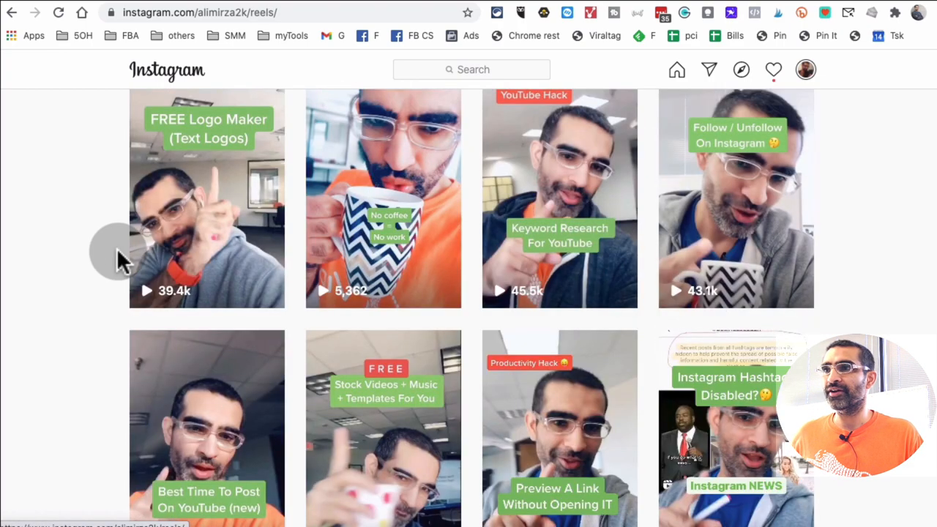
# Scroll the reels and select the Check Your Facebook Pixel Code reel
pyautogui.scroll(-3)
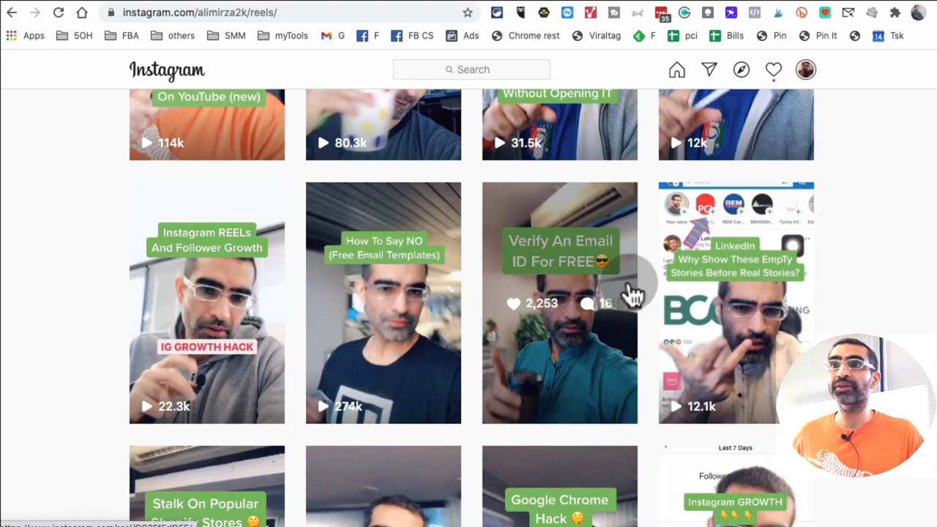
pyautogui.scroll(-3)
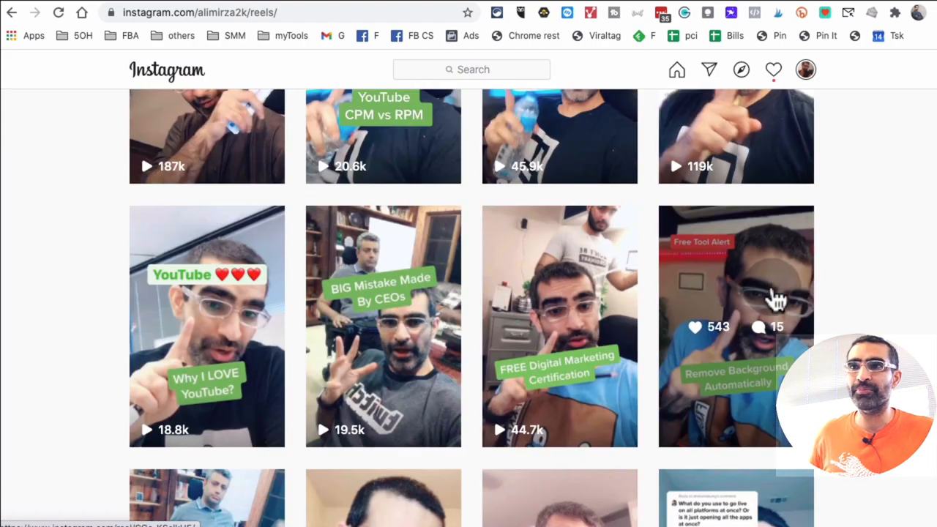
pyautogui.scroll(-3)
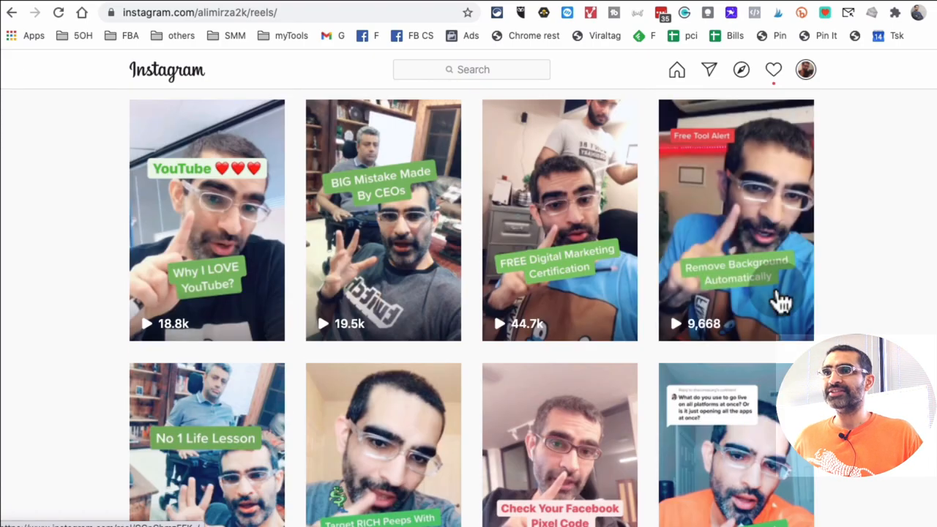
pyautogui.scroll(-3)
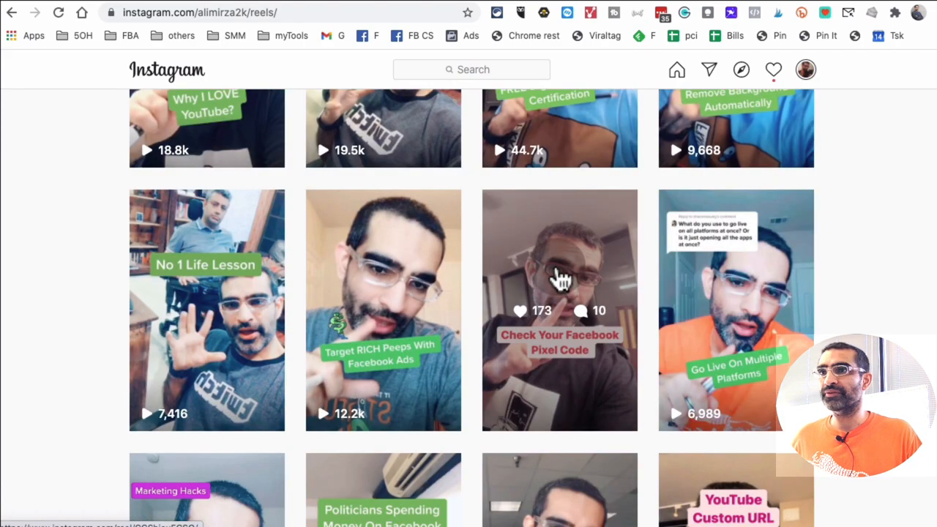
pyautogui.click(560, 311)
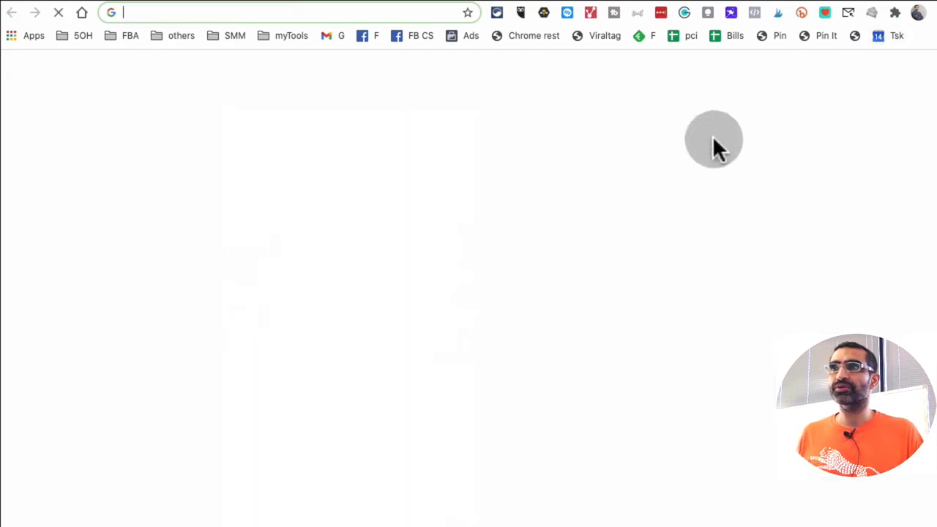
# Go to Ingramer and reach its Instagram downloader tools under Tools > Downloader
pyautogui.write('instagram.com')
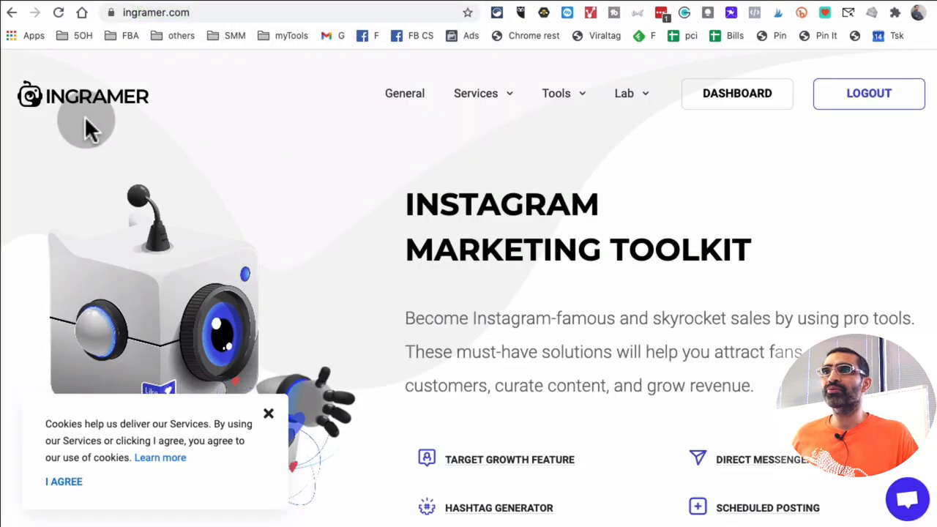
pyautogui.click(556, 94)
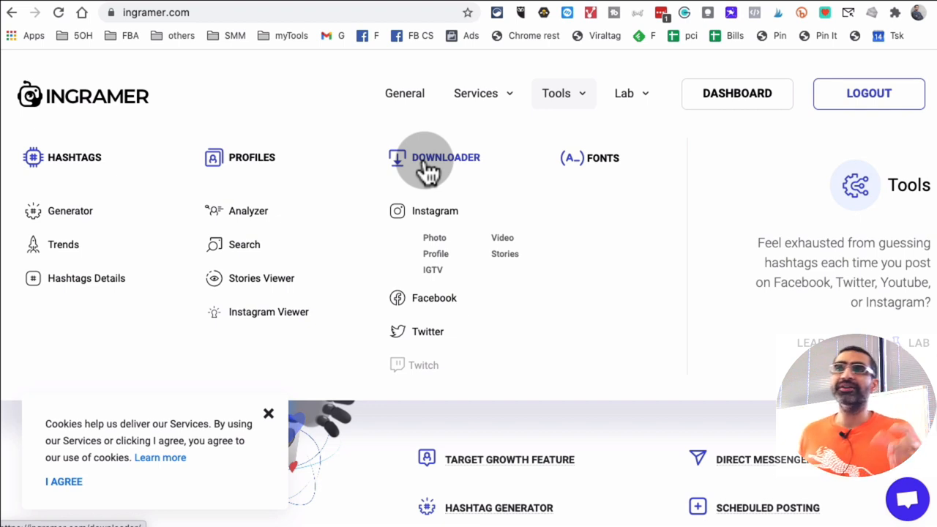
pyautogui.moveTo(443, 168)
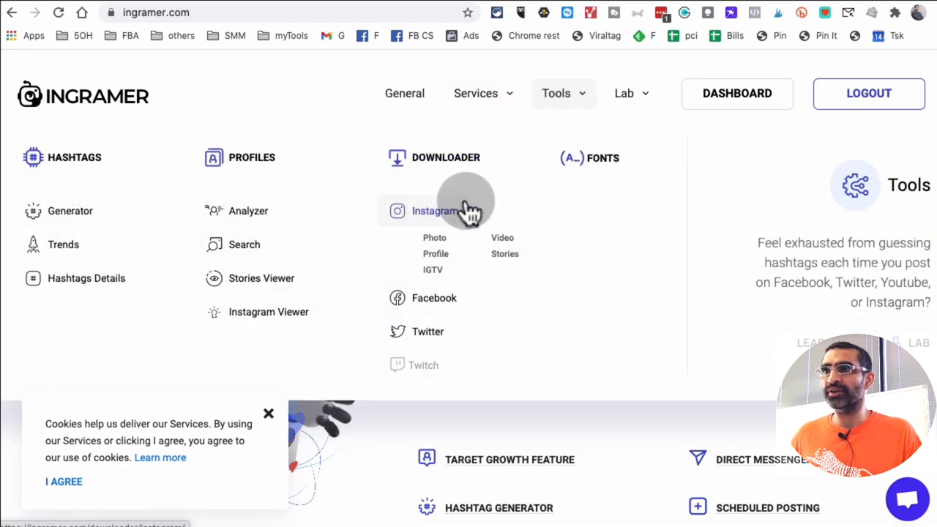
pyautogui.click(434, 210)
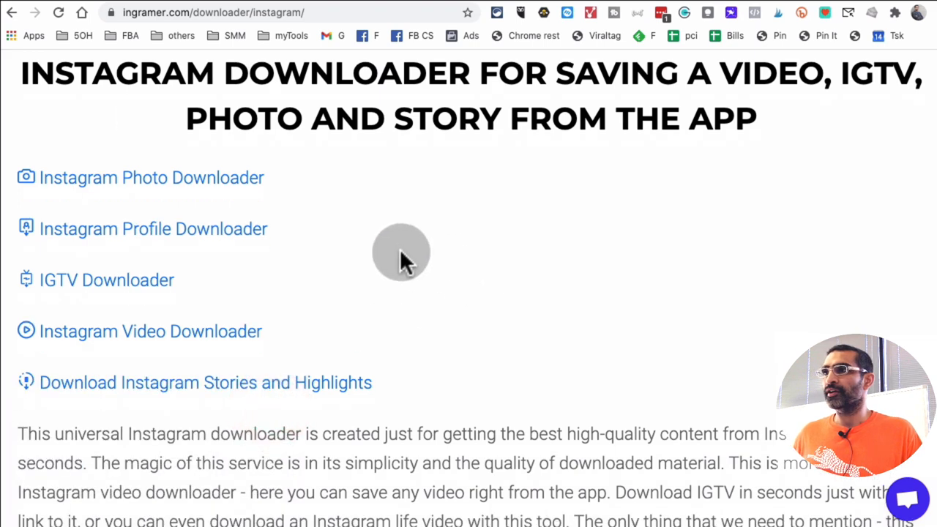
pyautogui.moveTo(169, 331)
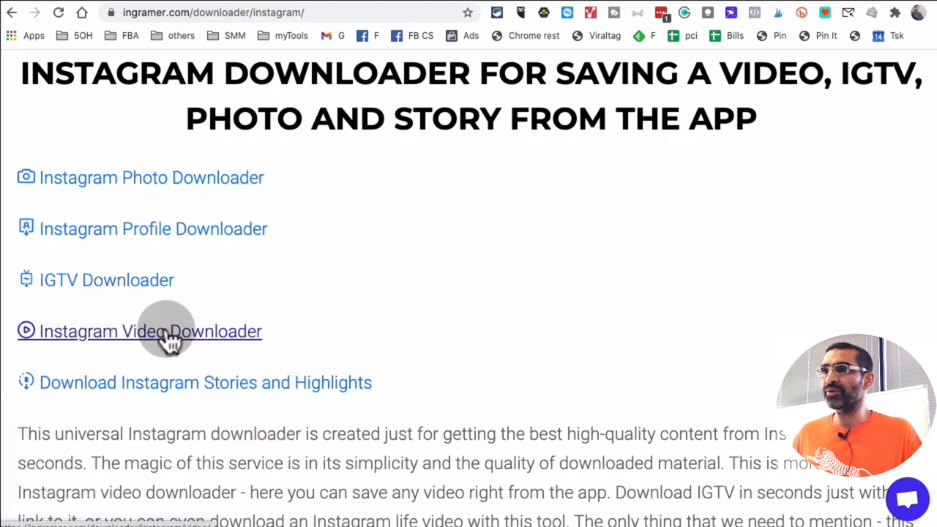
# Choose the Instagram Video Downloader from Ingramer's downloader list
pyautogui.click(149, 331)
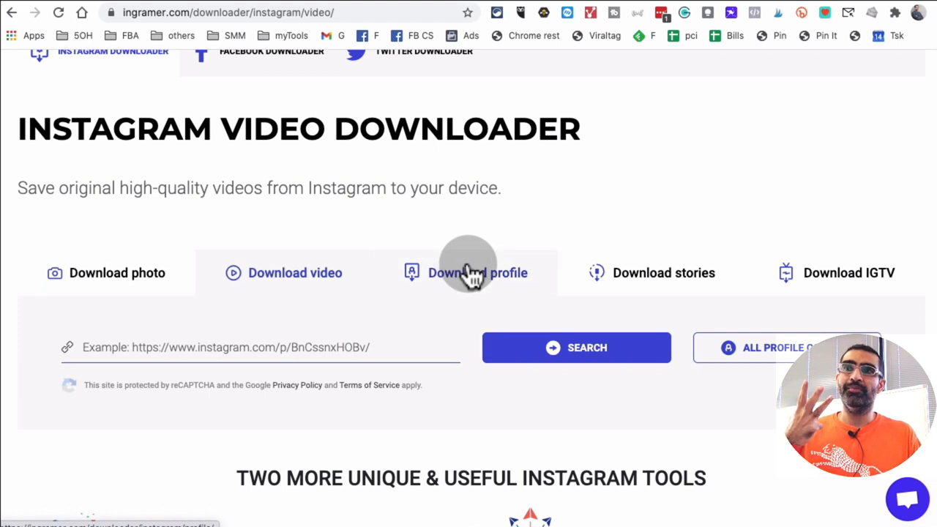
pyautogui.moveTo(687, 258)
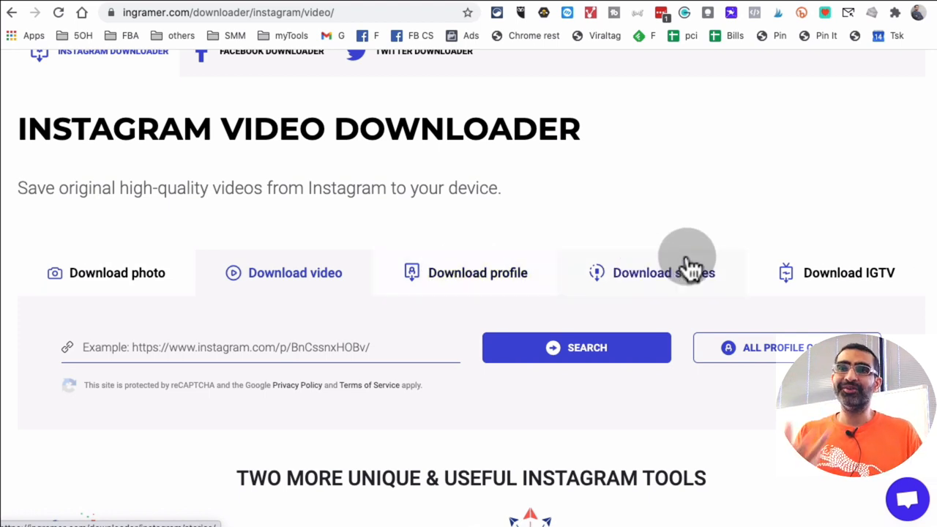
pyautogui.moveTo(842, 293)
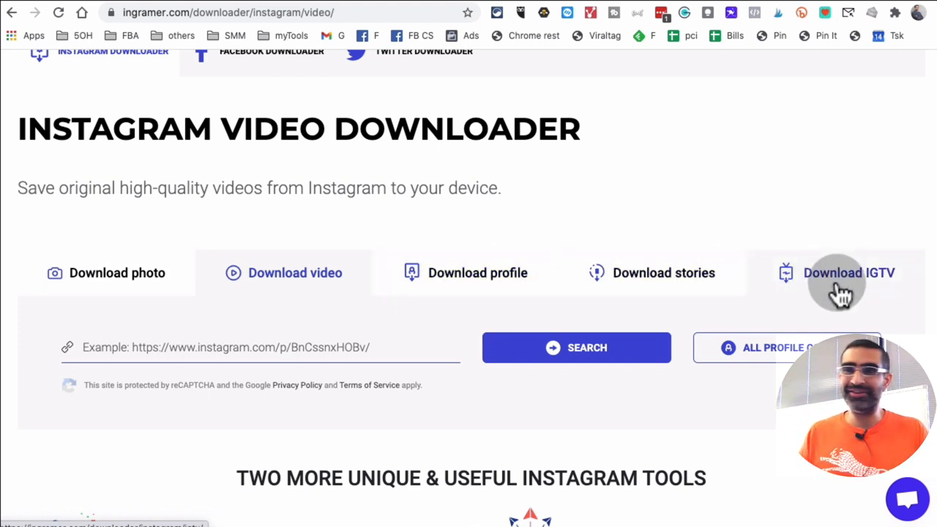
pyautogui.moveTo(82, 114)
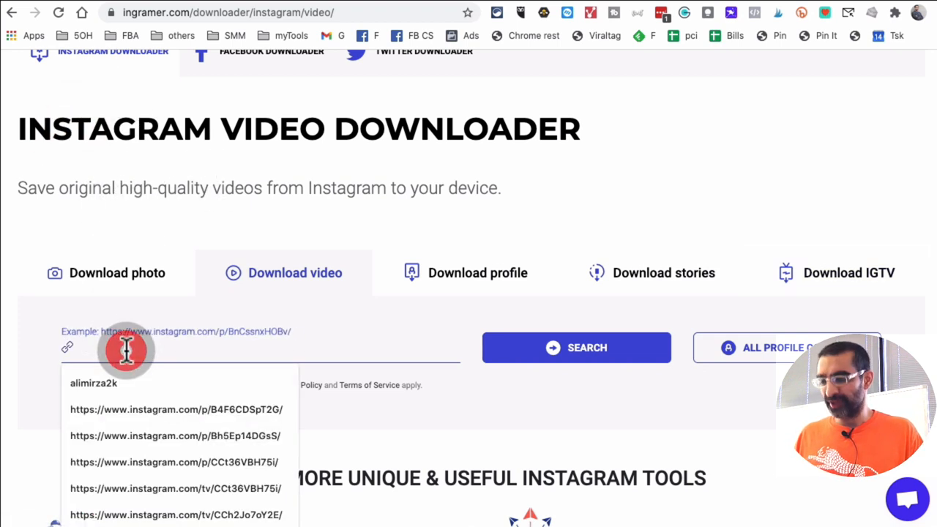
pyautogui.write('https://www.instagram.com/reel/CGShiouFGSQ/')
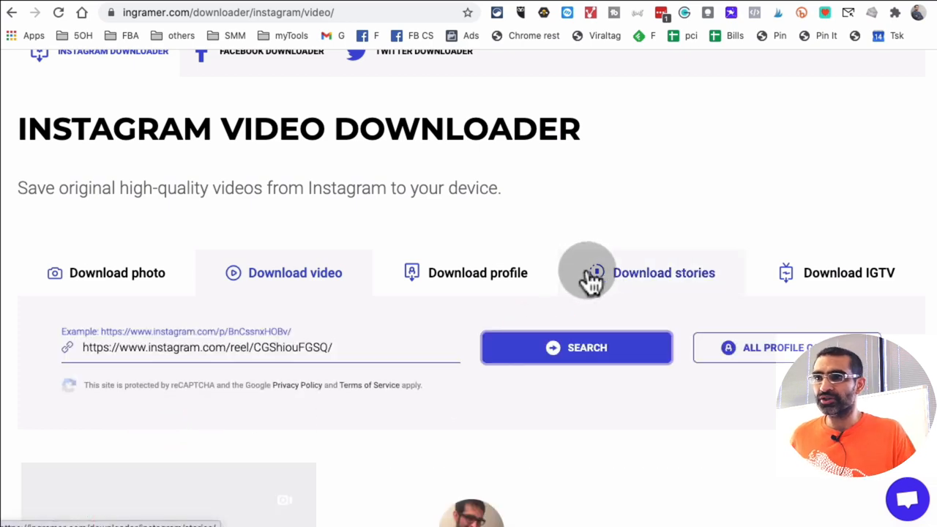
pyautogui.click(577, 348)
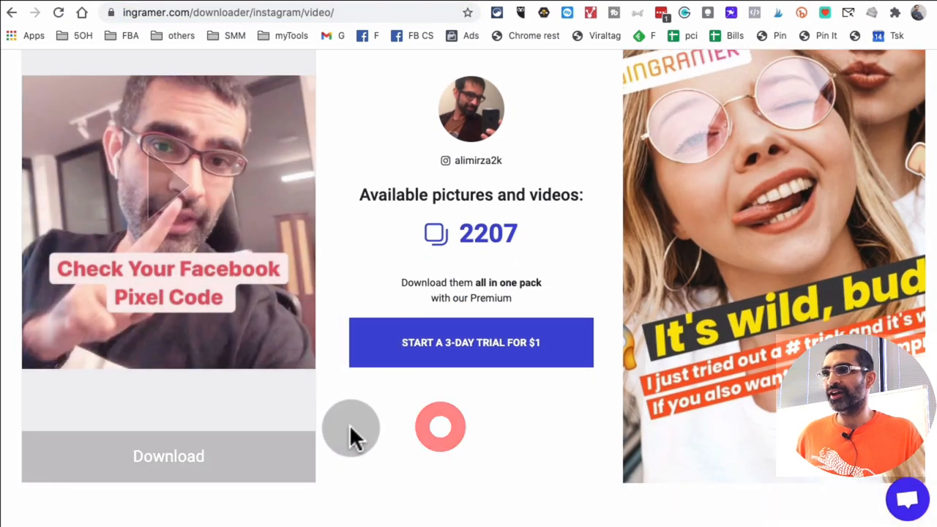
pyautogui.scroll(-3)
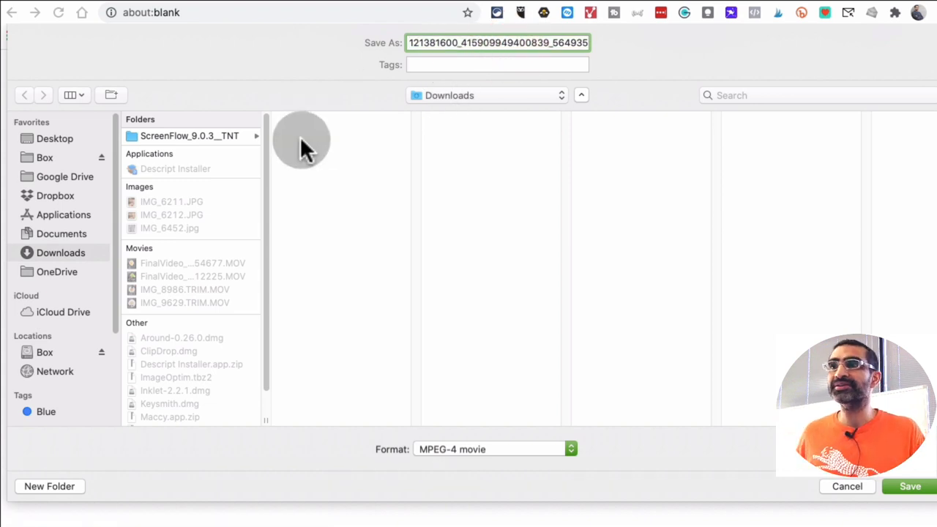
# Keep MPEG-4 movie as the file format in the Save As dialog
pyautogui.click(495, 448)
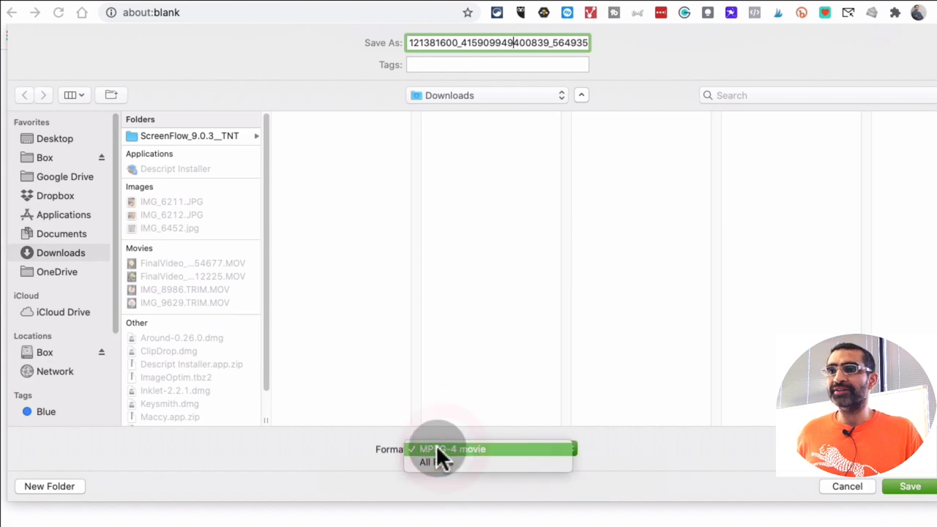
pyautogui.click(452, 448)
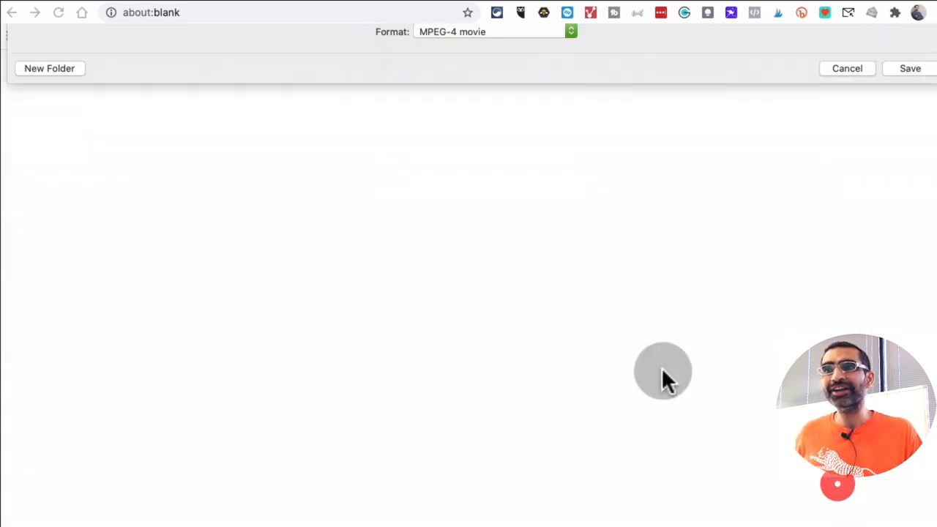